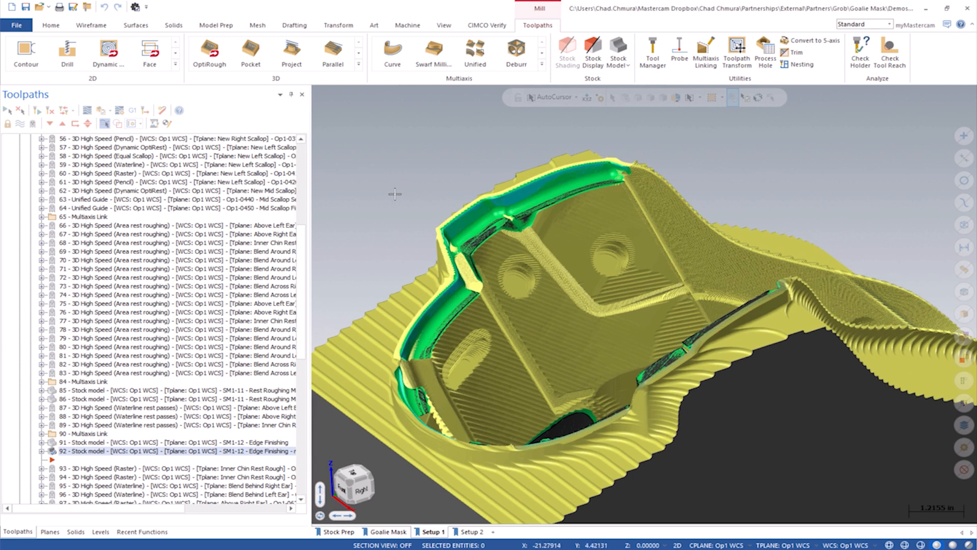
mouse_move(370, 208)
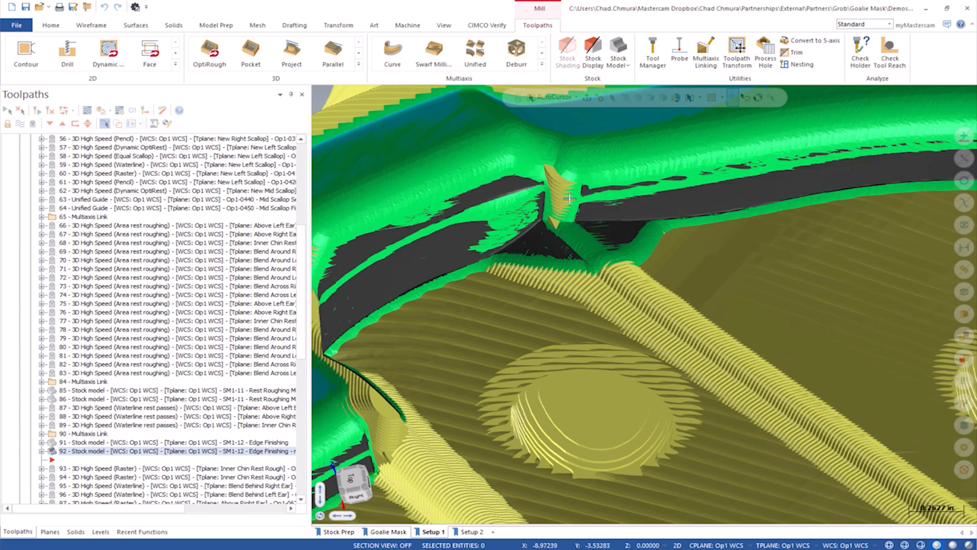
Select stock model operation 91 SM1-12 Edge Finishing and show its stock display
left_click_drag(568, 199, 584, 209)
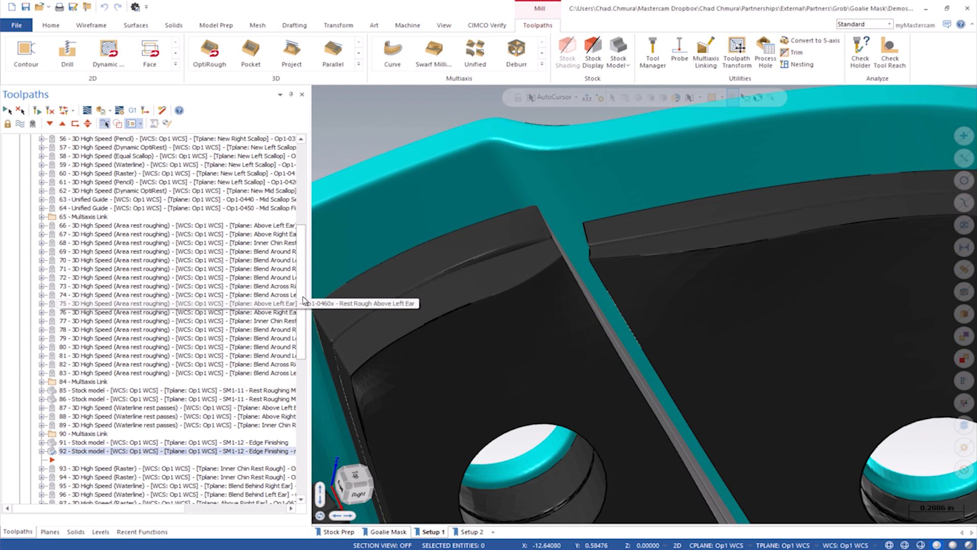
mouse_move(104, 340)
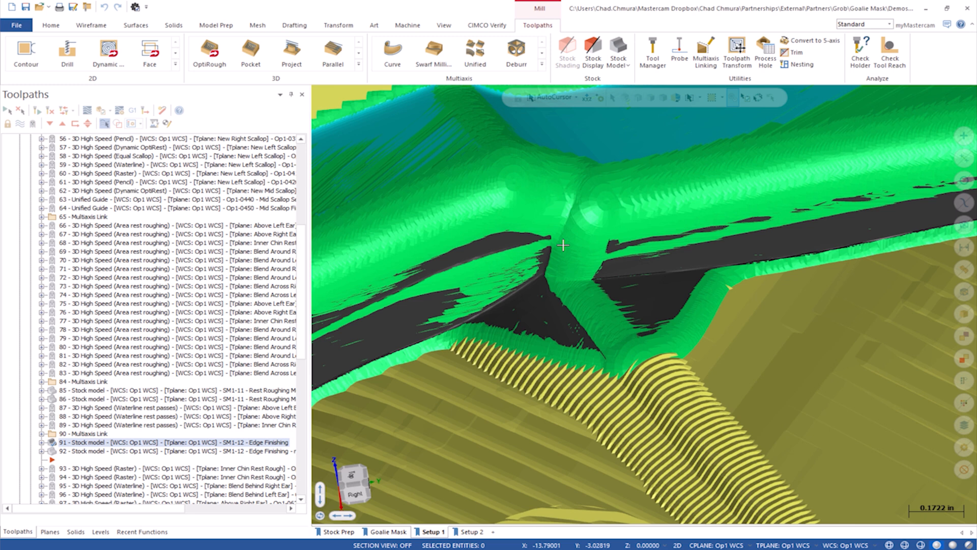
mouse_move(566, 225)
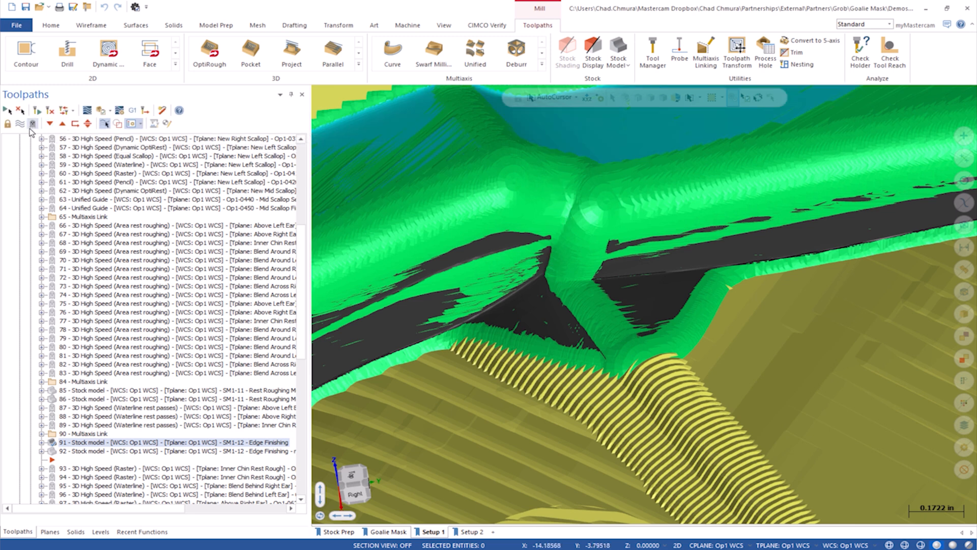
Expand area roughing operation 66 to reach its Parameters and Toolpath Fillet page
left_click(41, 225)
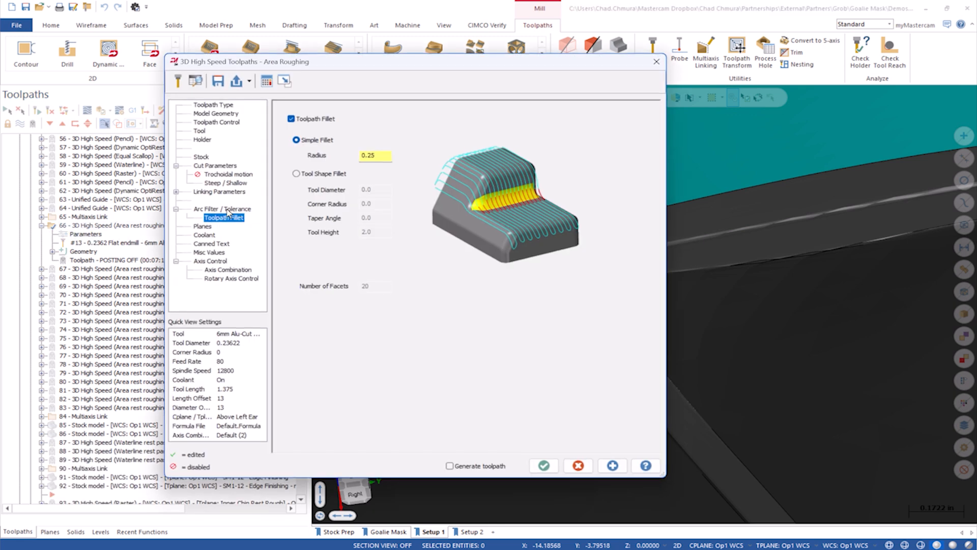
left_click(544, 466)
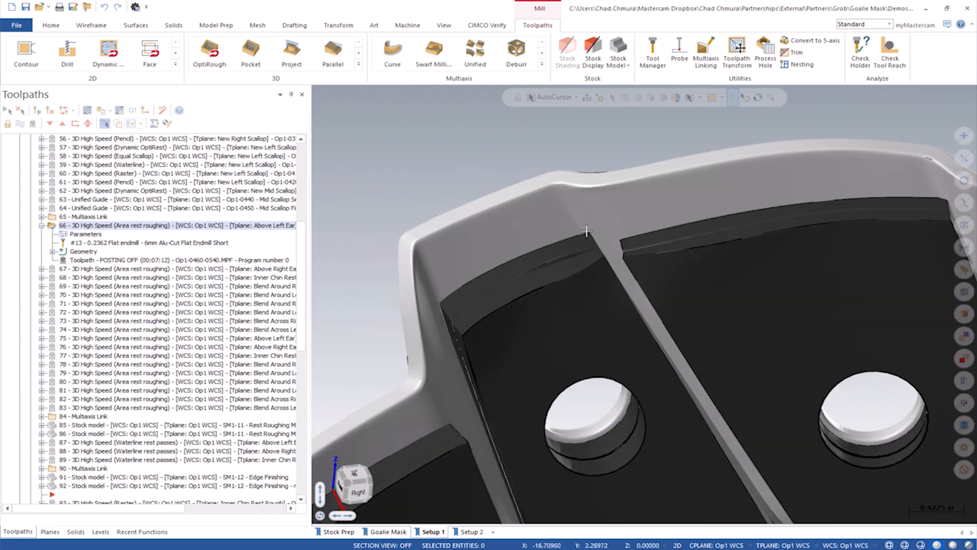
mouse_move(448, 270)
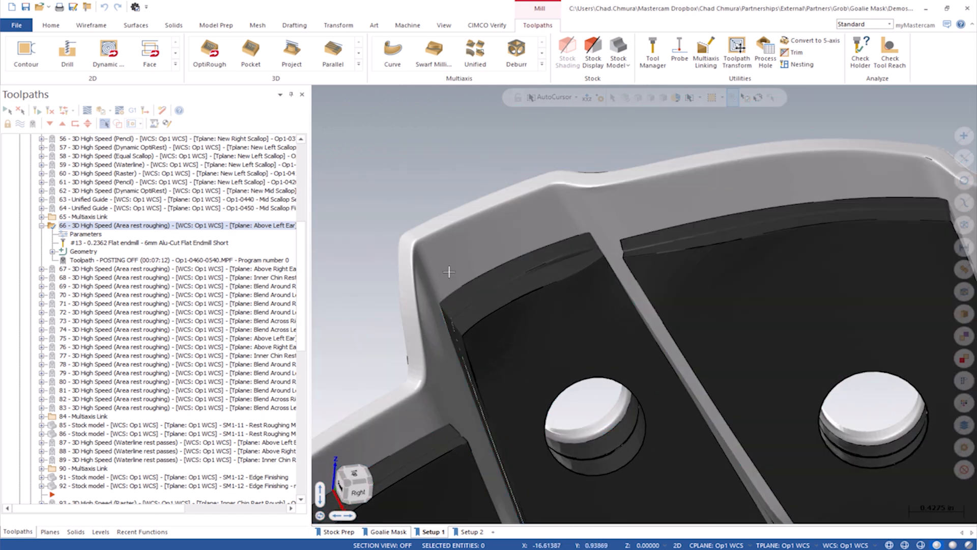